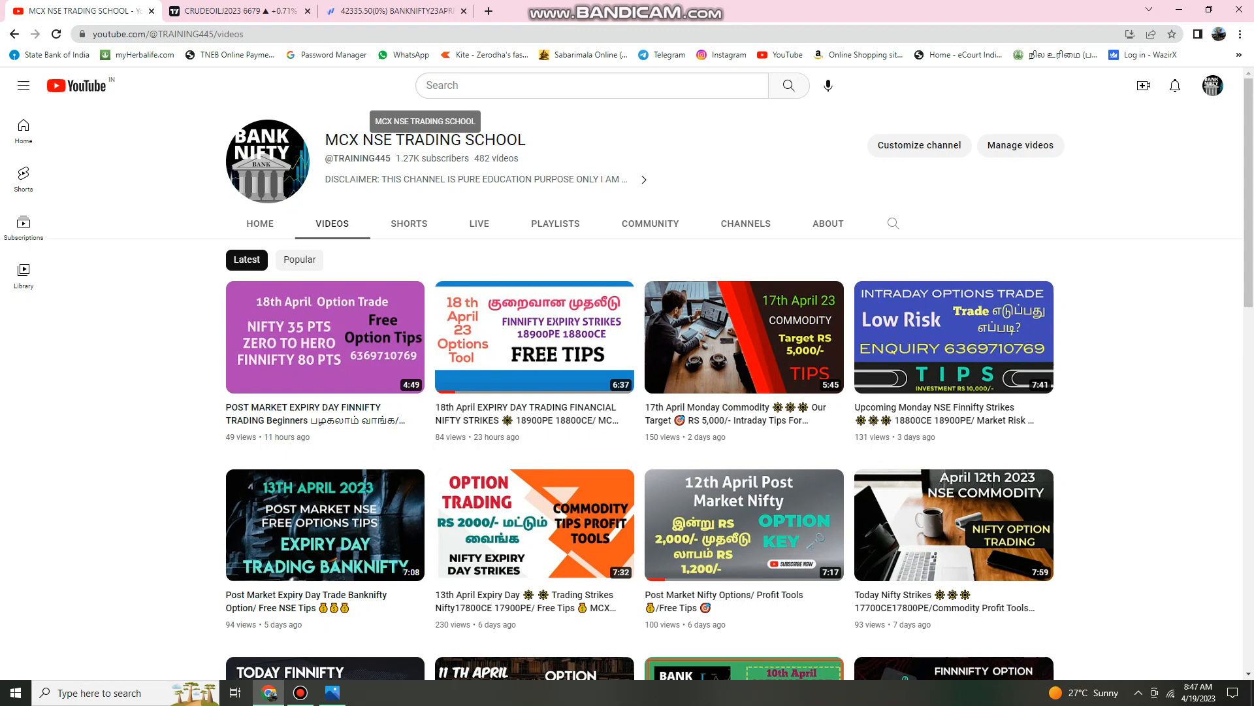
pyautogui.moveTo(266, 159)
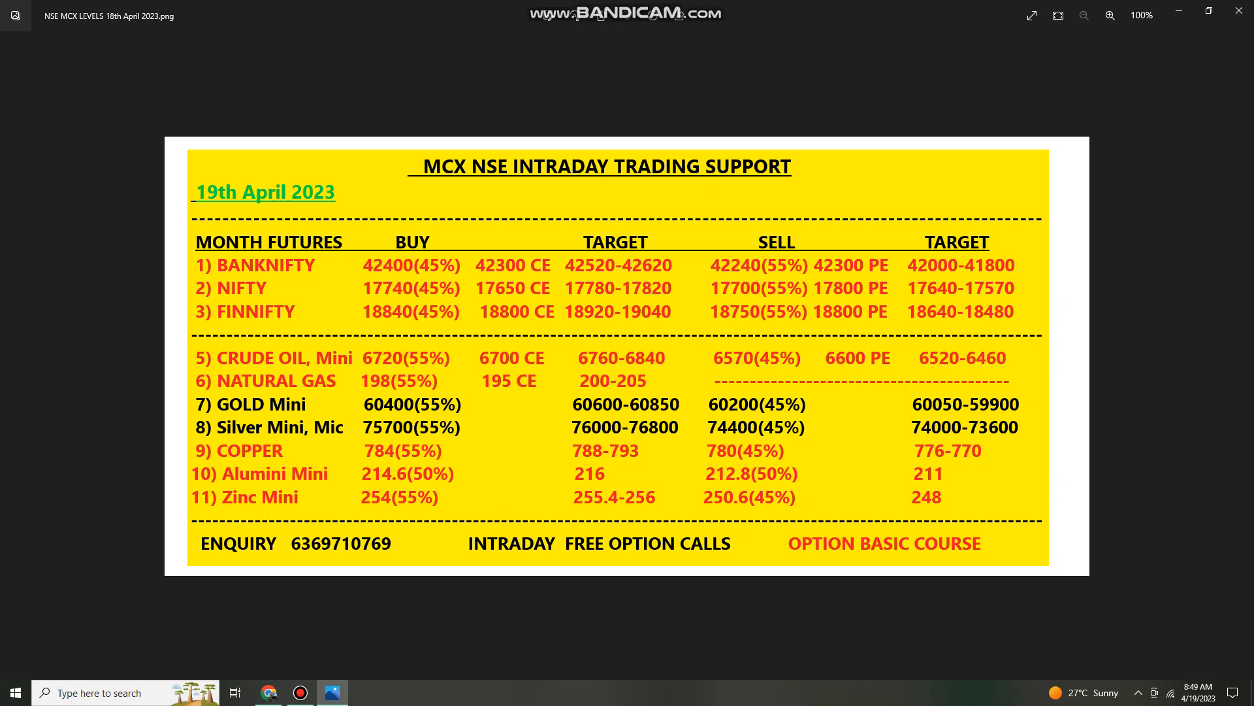
# - View the Crude Oil April 2023 futures chart in TradingView, then bring up Fyers options symbol search
pyautogui.click(270, 692)
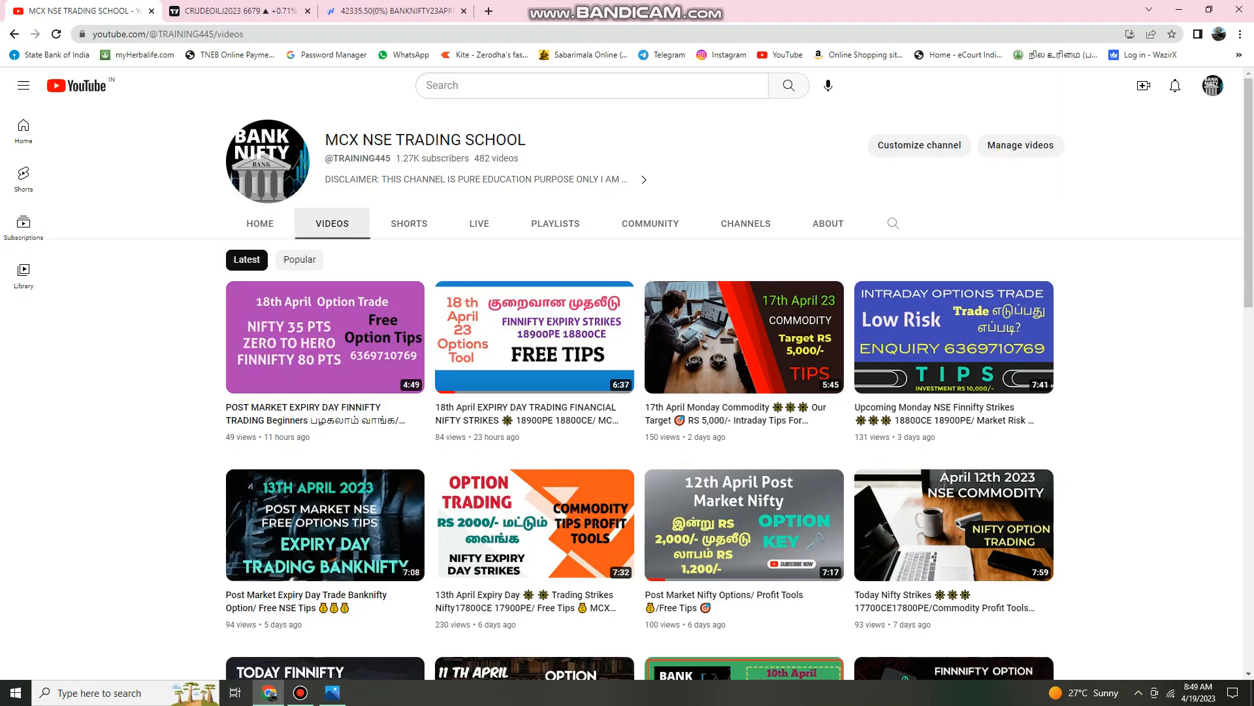
pyautogui.click(232, 12)
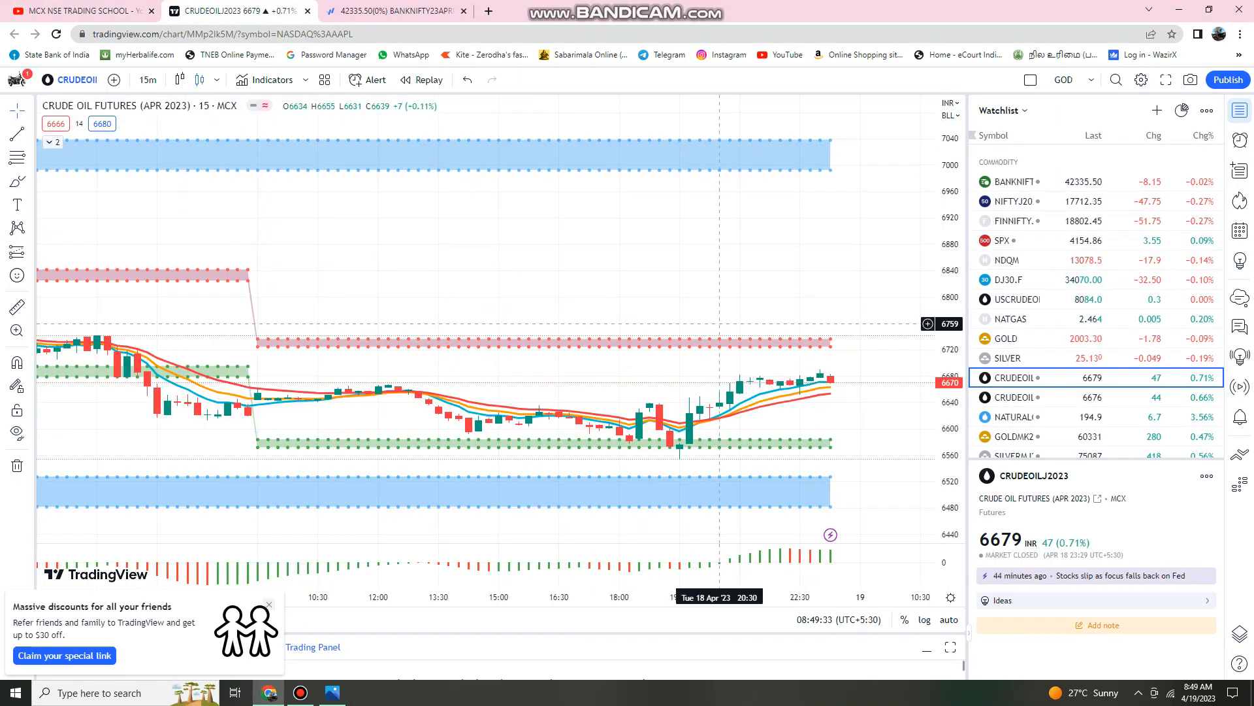
pyautogui.click(392, 11)
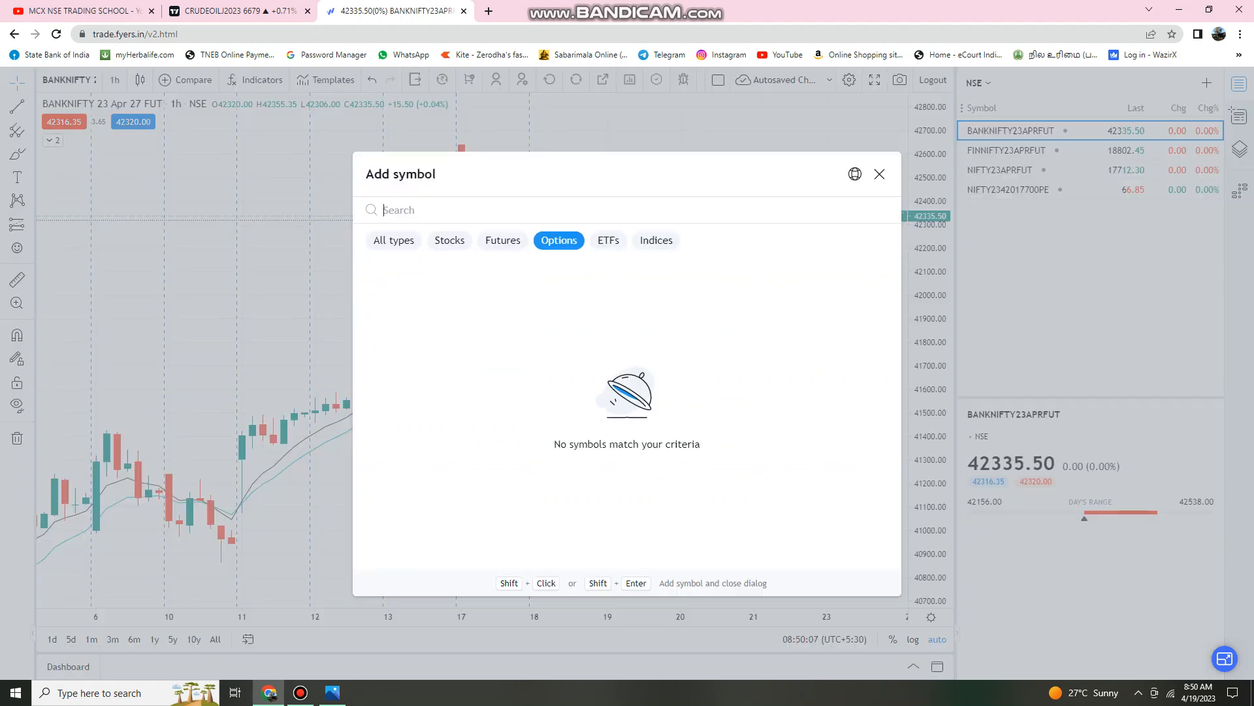
# - Add BANKNIFTY 20 Apr 42300 PE to the watchlist via search '42300' and show its hourly chart
pyautogui.write('42300')
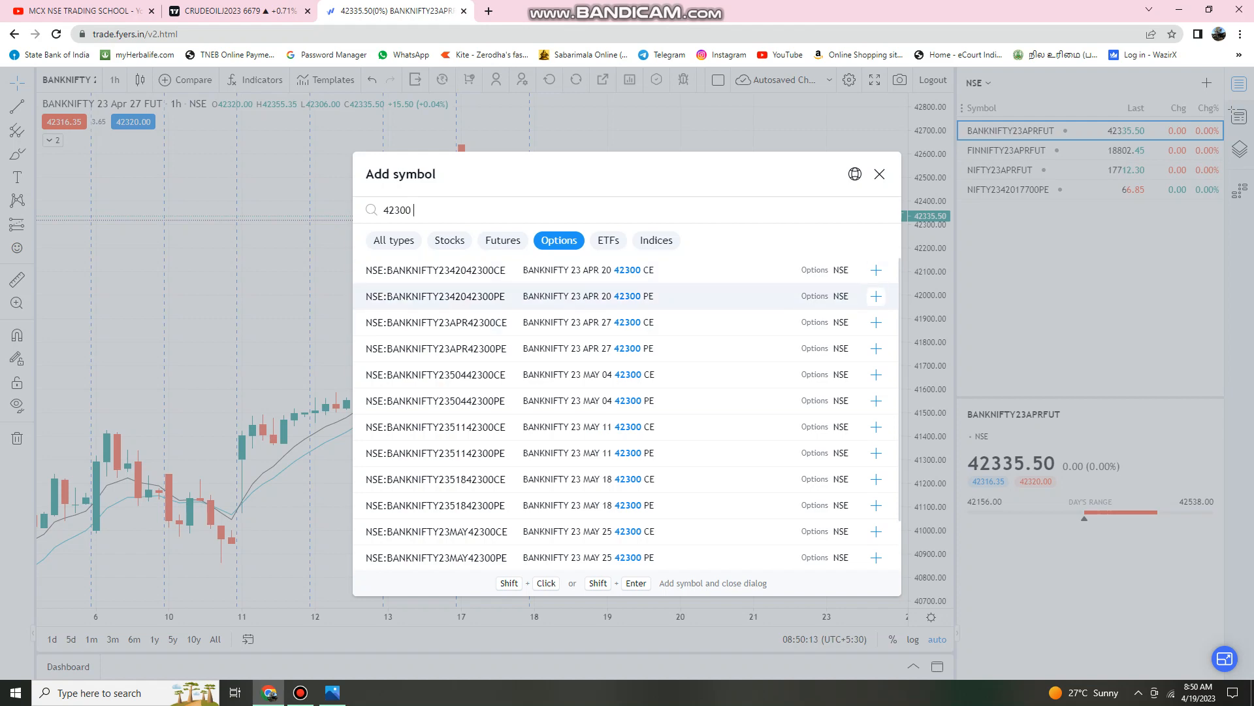
pyautogui.click(875, 297)
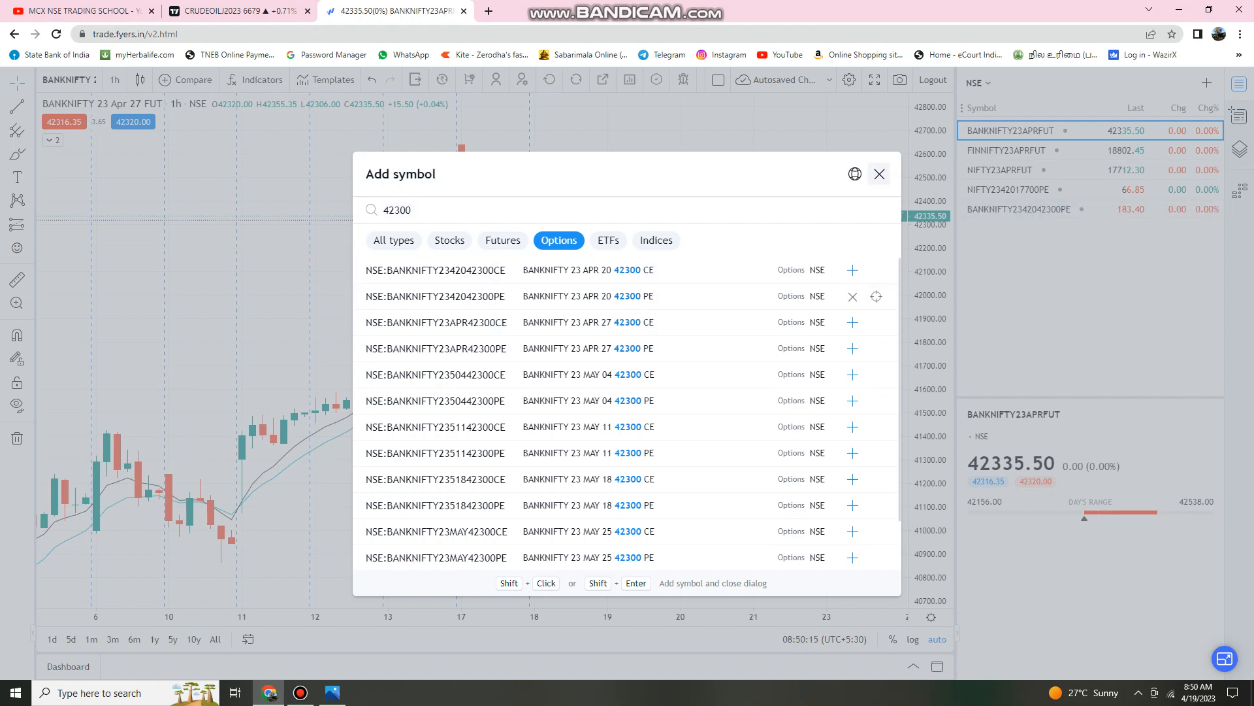
pyautogui.click(878, 174)
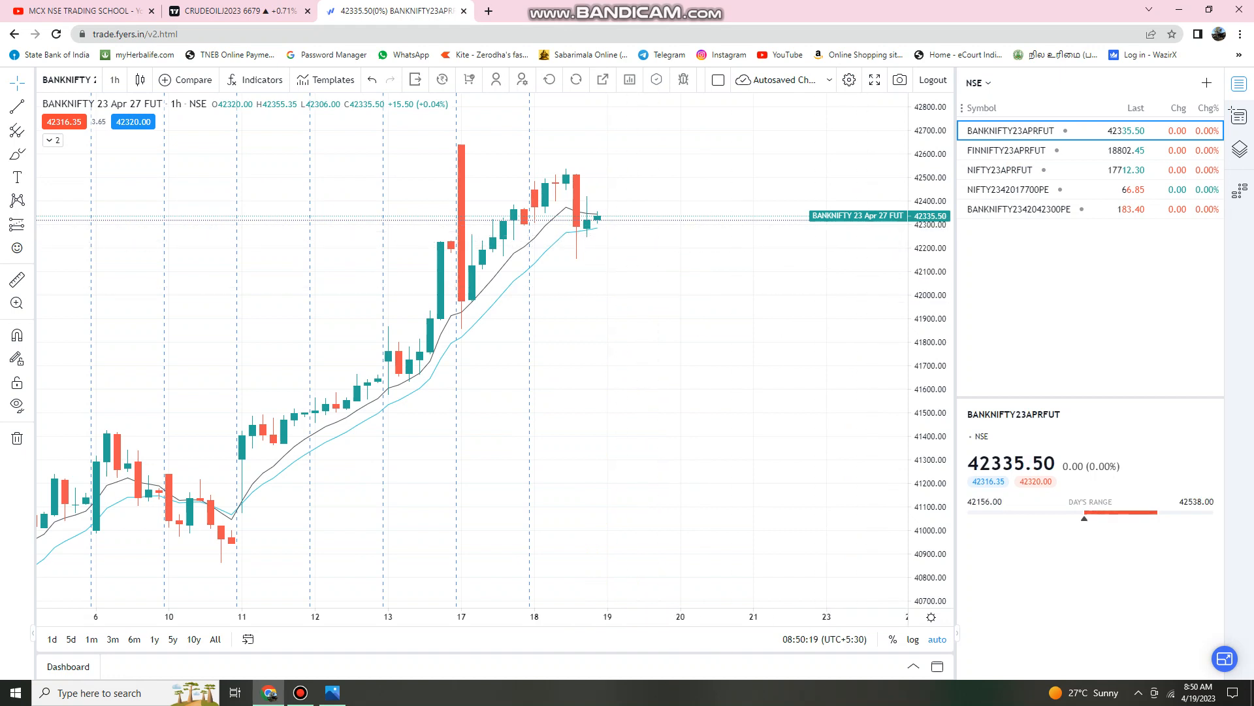
pyautogui.click(1021, 209)
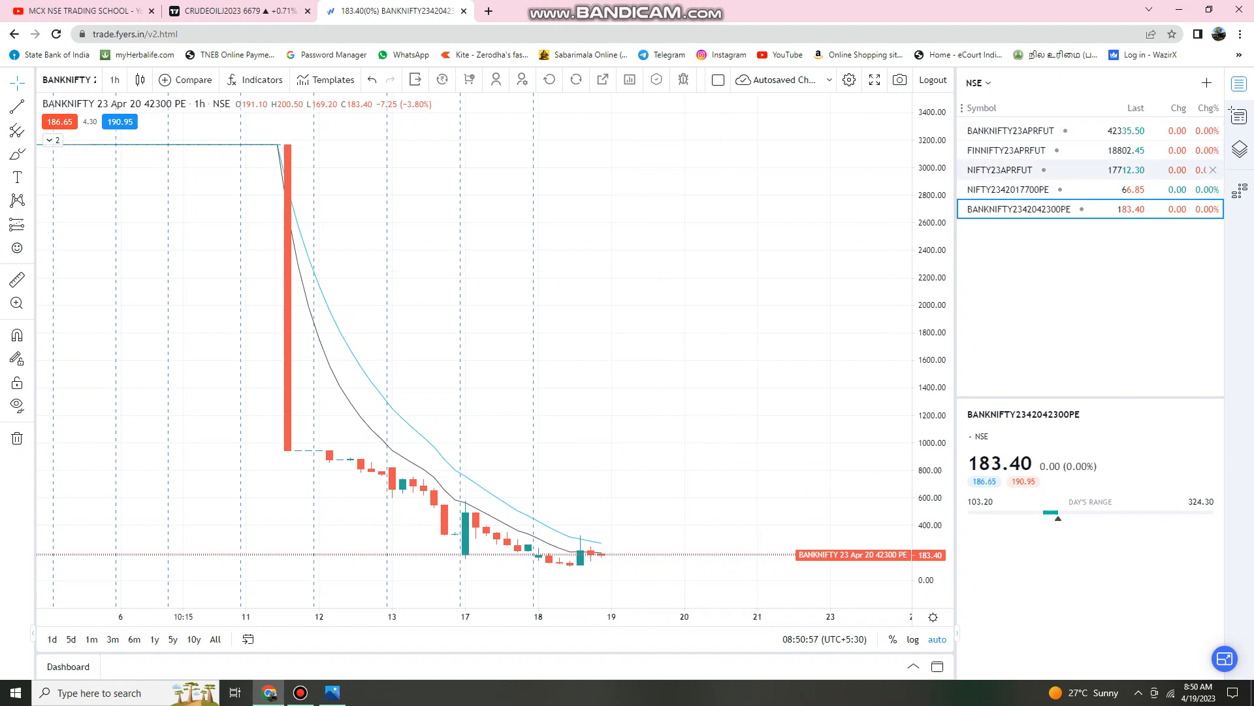
# - Return to the Bank Nifty April futures chart, then load the Nifty April futures hourly chart
pyautogui.click(1033, 130)
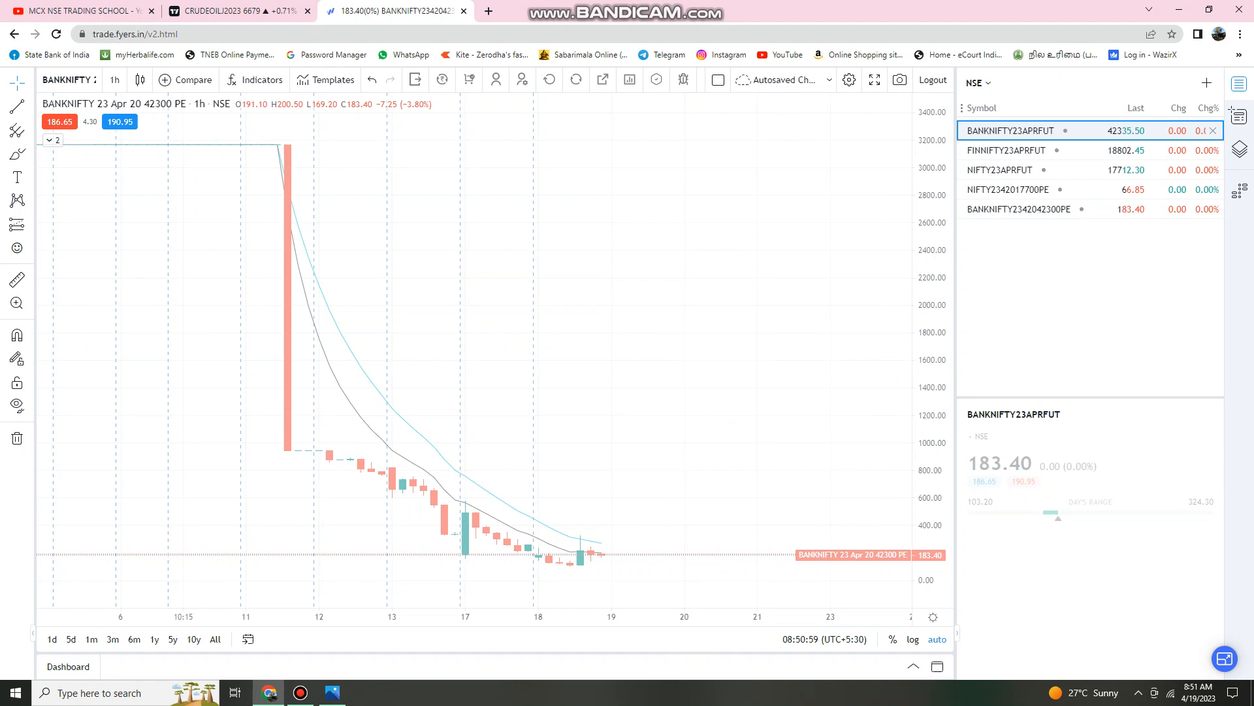
pyautogui.click(1007, 131)
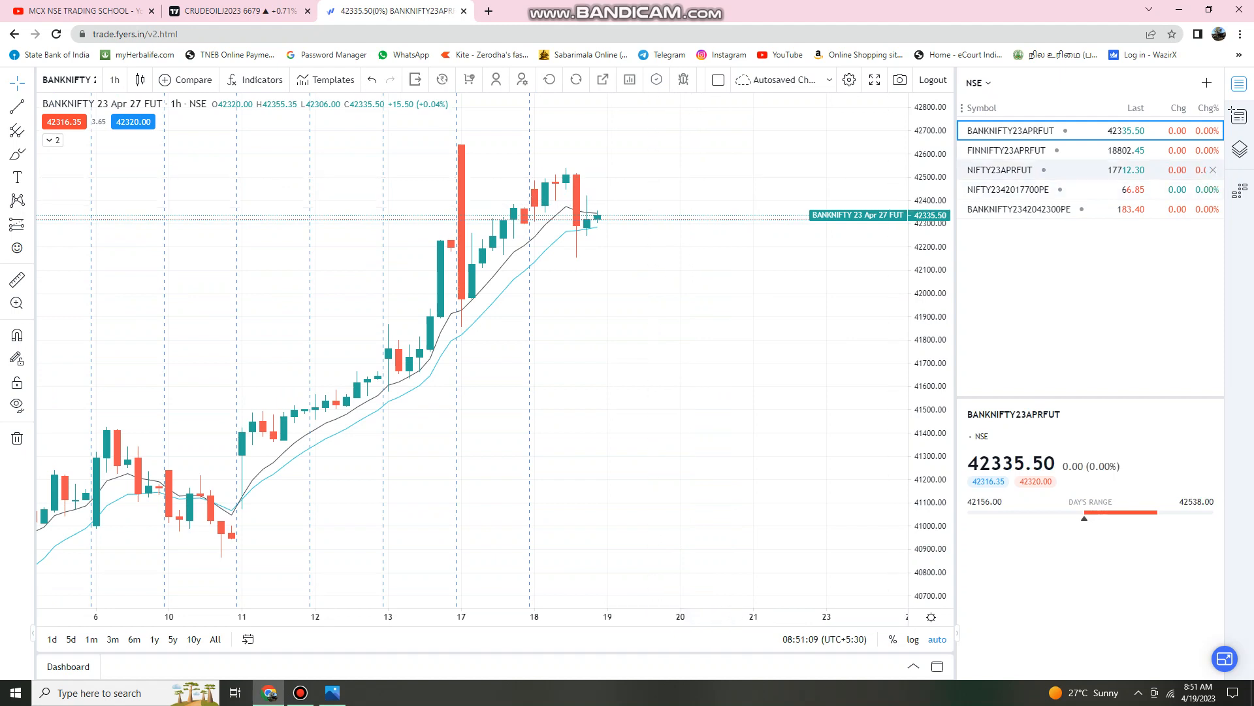
pyautogui.click(1000, 170)
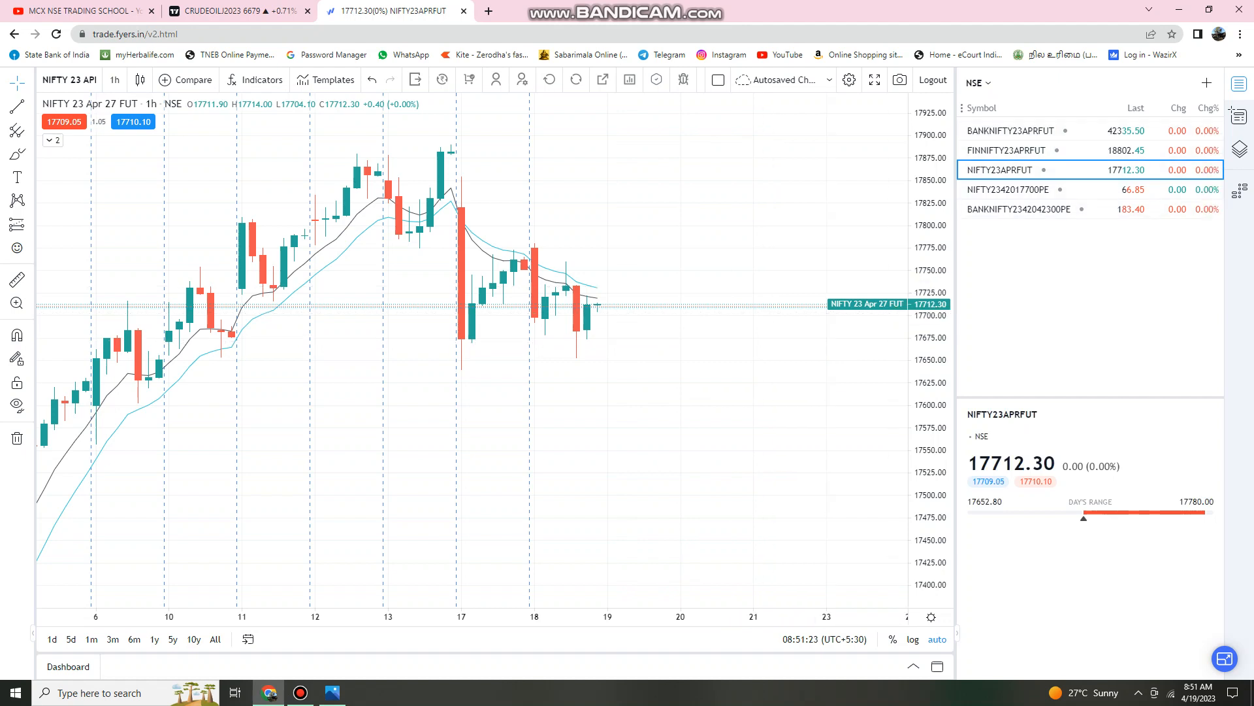
pyautogui.moveTo(793, 440)
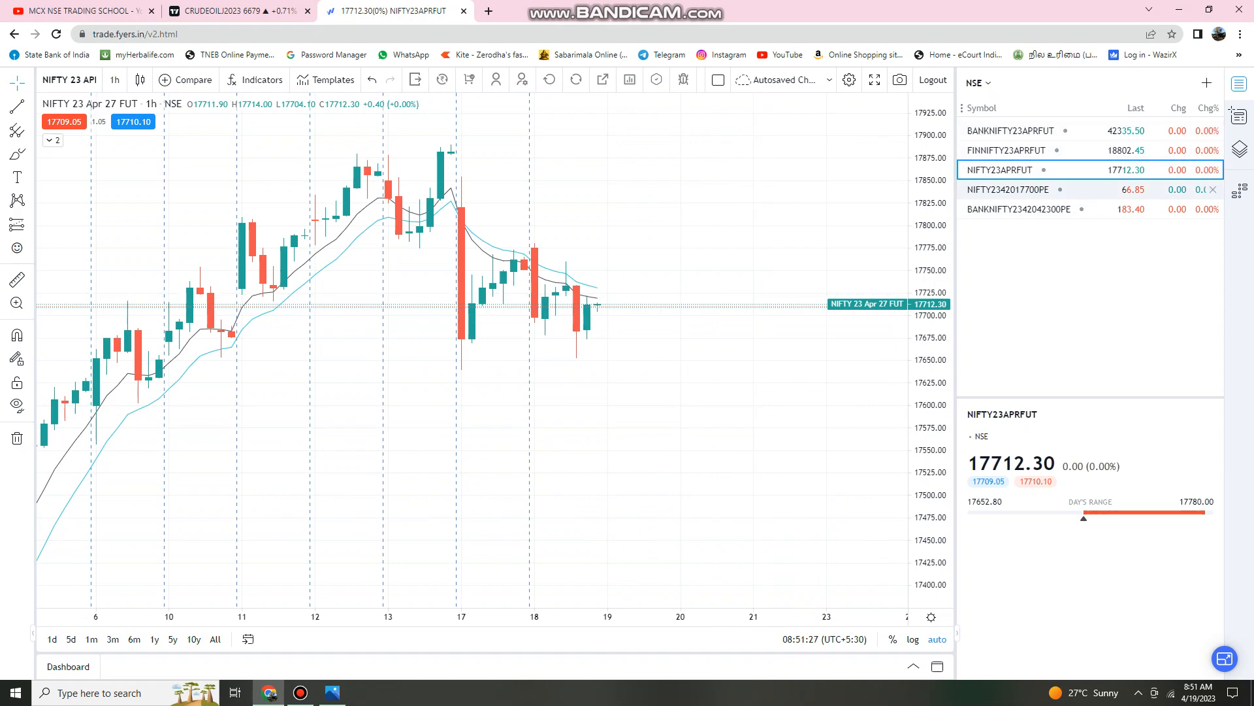
# - Show the Nifty 20 Apr 17700 PE chart and switch it to 15-minute candles
pyautogui.click(1008, 190)
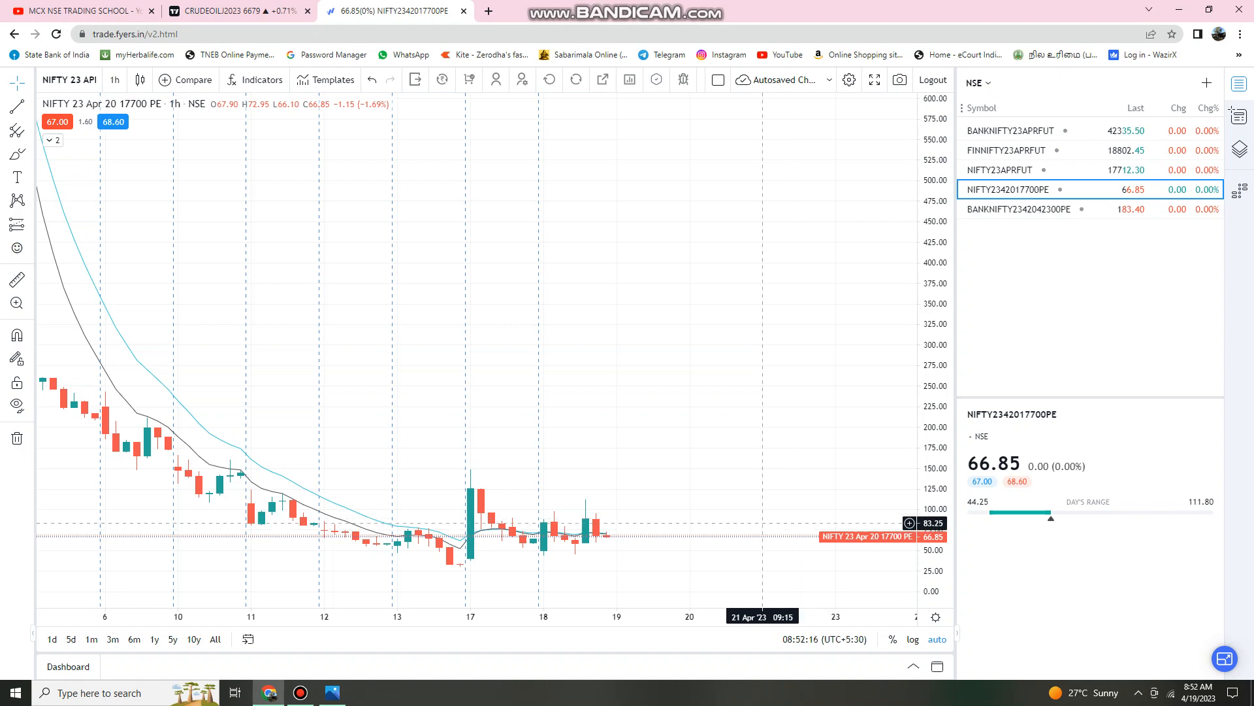
pyautogui.click(115, 80)
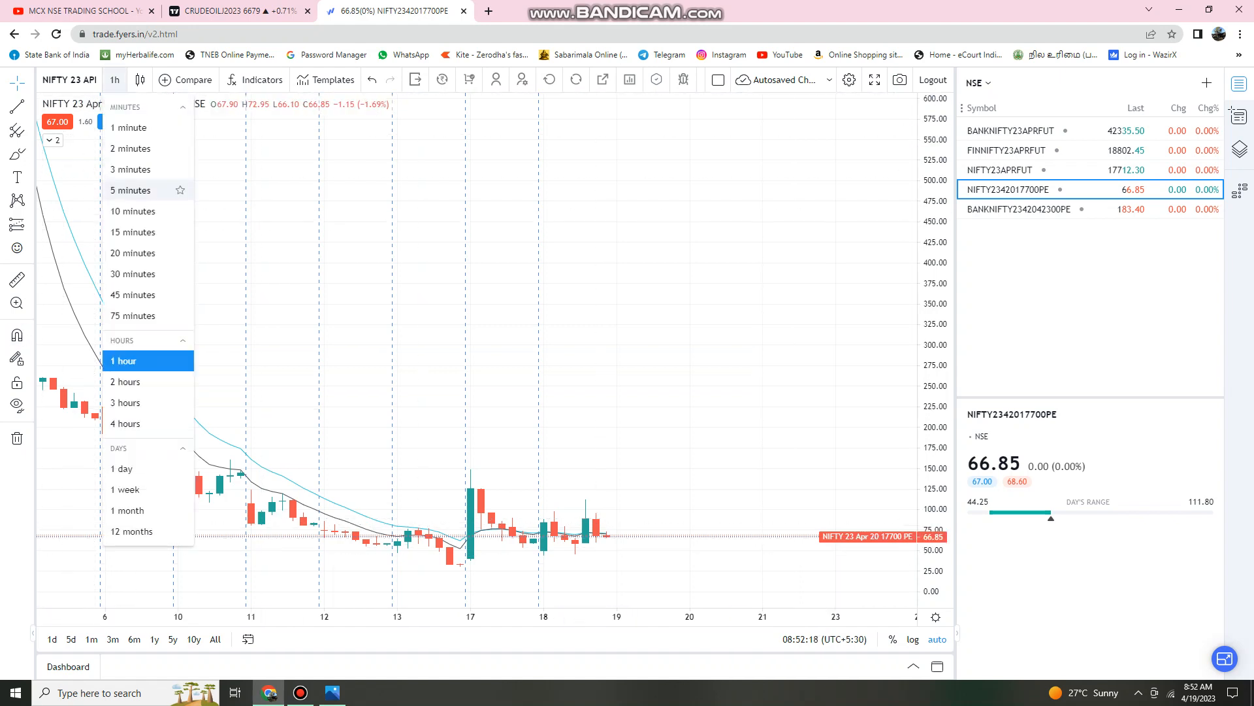
pyautogui.click(132, 233)
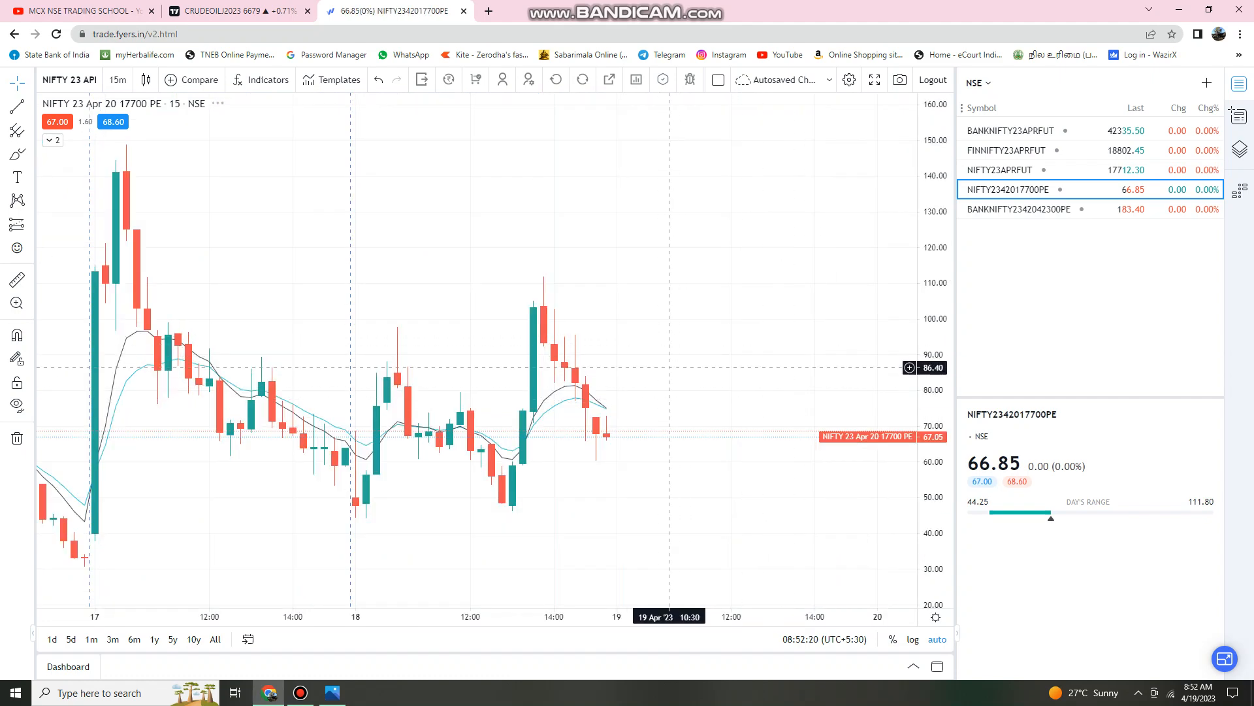